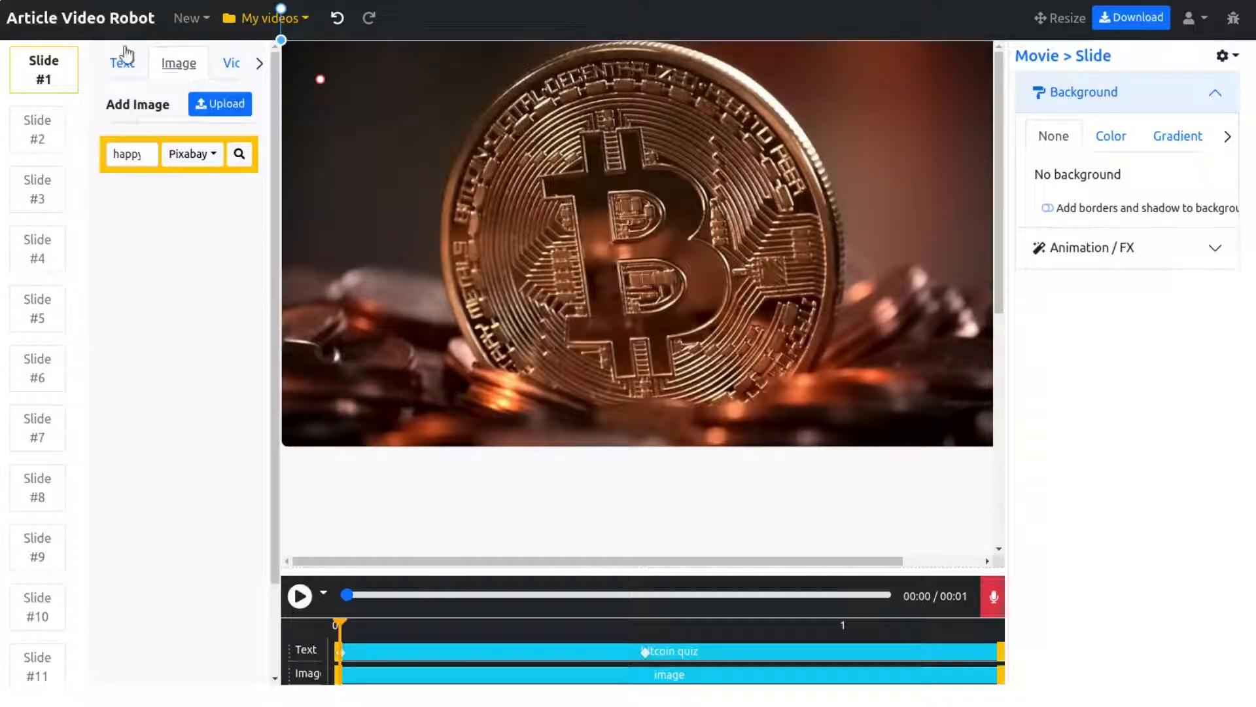
{"action": "mouse_move", "coordinate": [161, 354]}
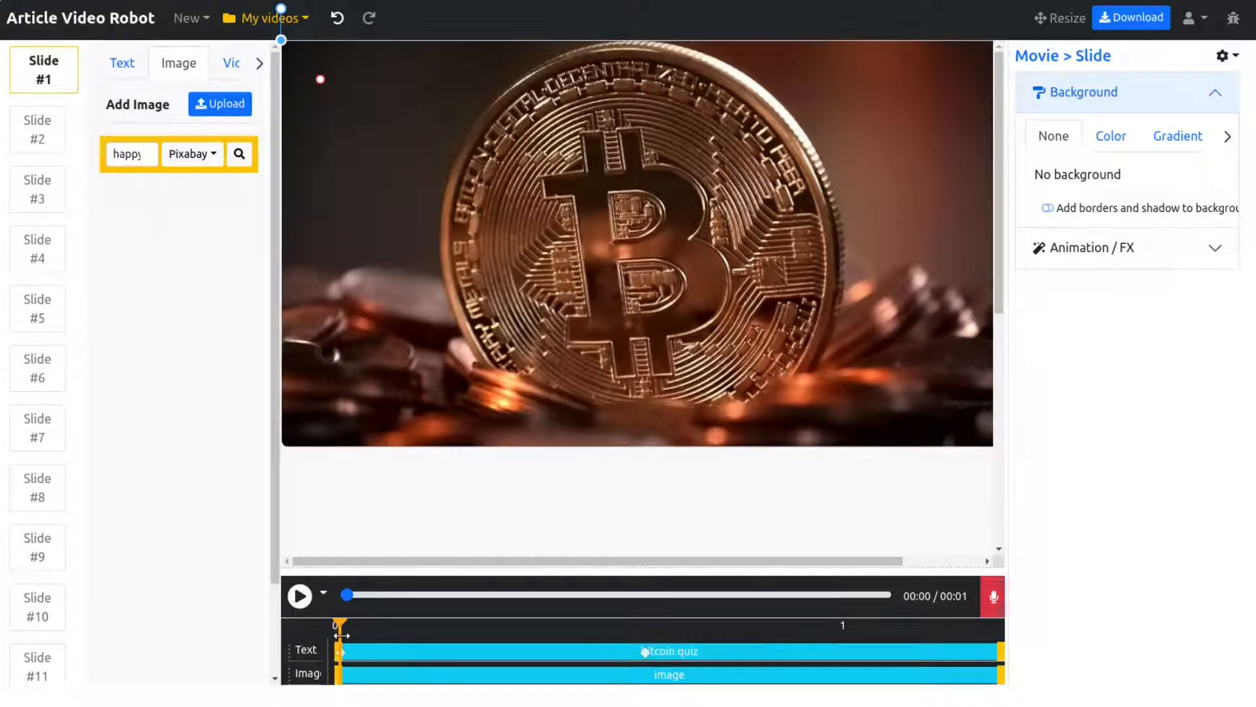
Step: Preview the bitcoin quiz title slide, then select slide 3 with the coin stack
{"action": "left_click", "coordinate": [299, 596]}
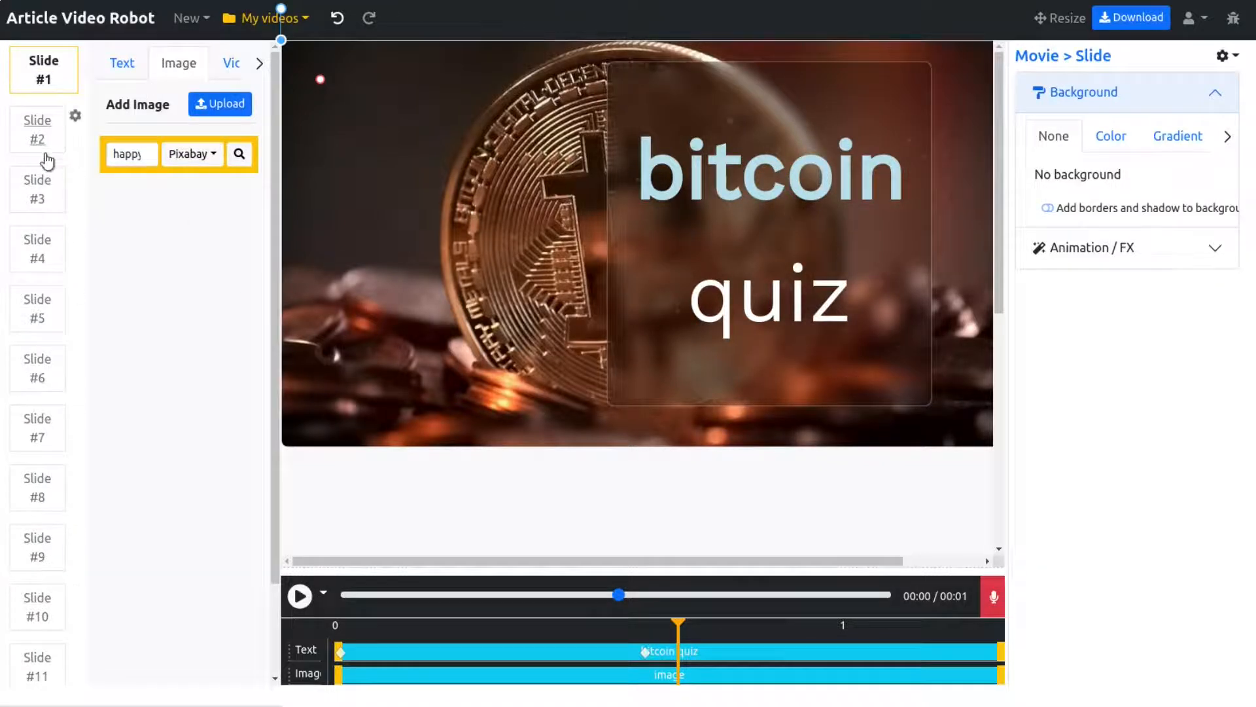
{"action": "left_click", "coordinate": [37, 189]}
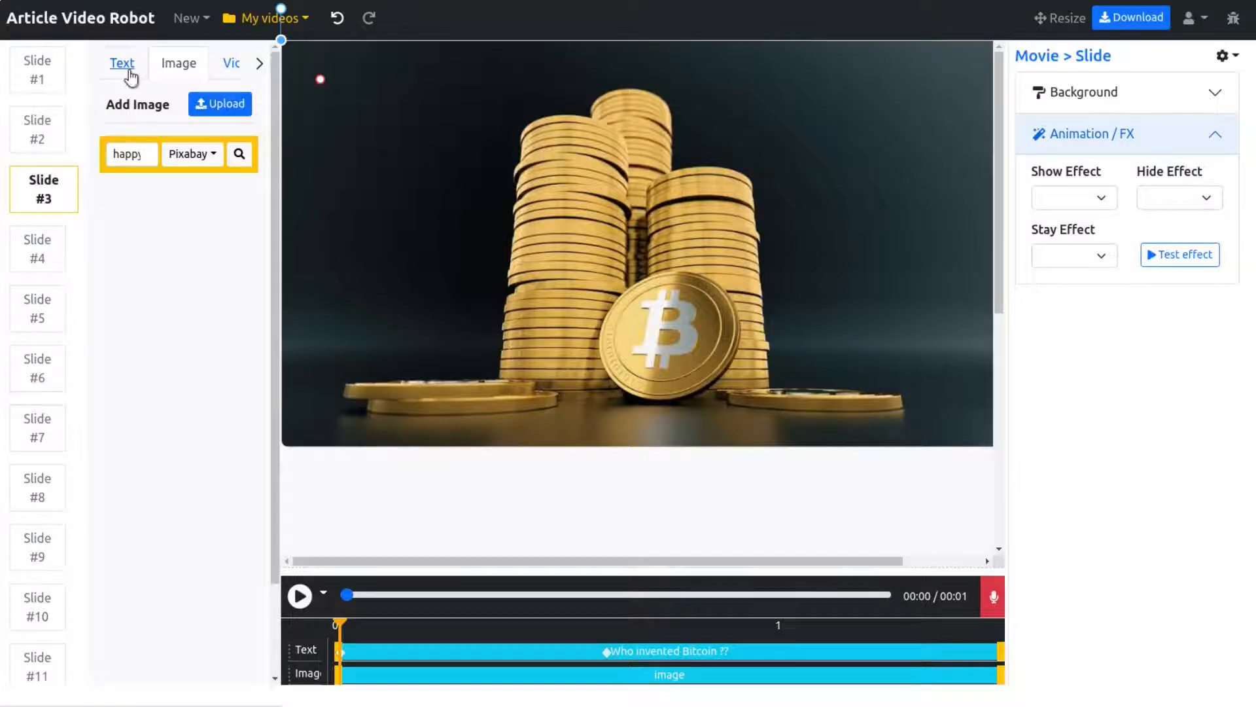
Step: Add a 'Hello!' text to slide 3 and start a Pixabay image search for 'bitcoin'
{"action": "left_click", "coordinate": [122, 63]}
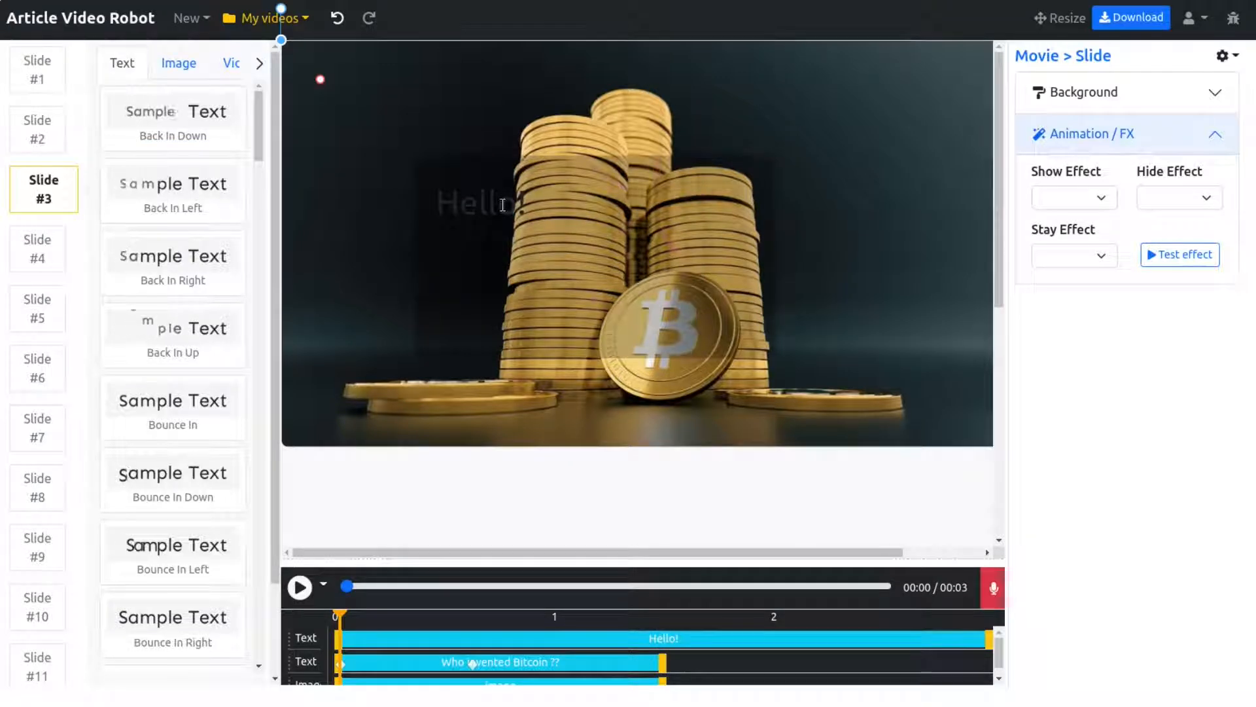
{"action": "left_click", "coordinate": [178, 63]}
{"action": "type", "text": "itcoin"}
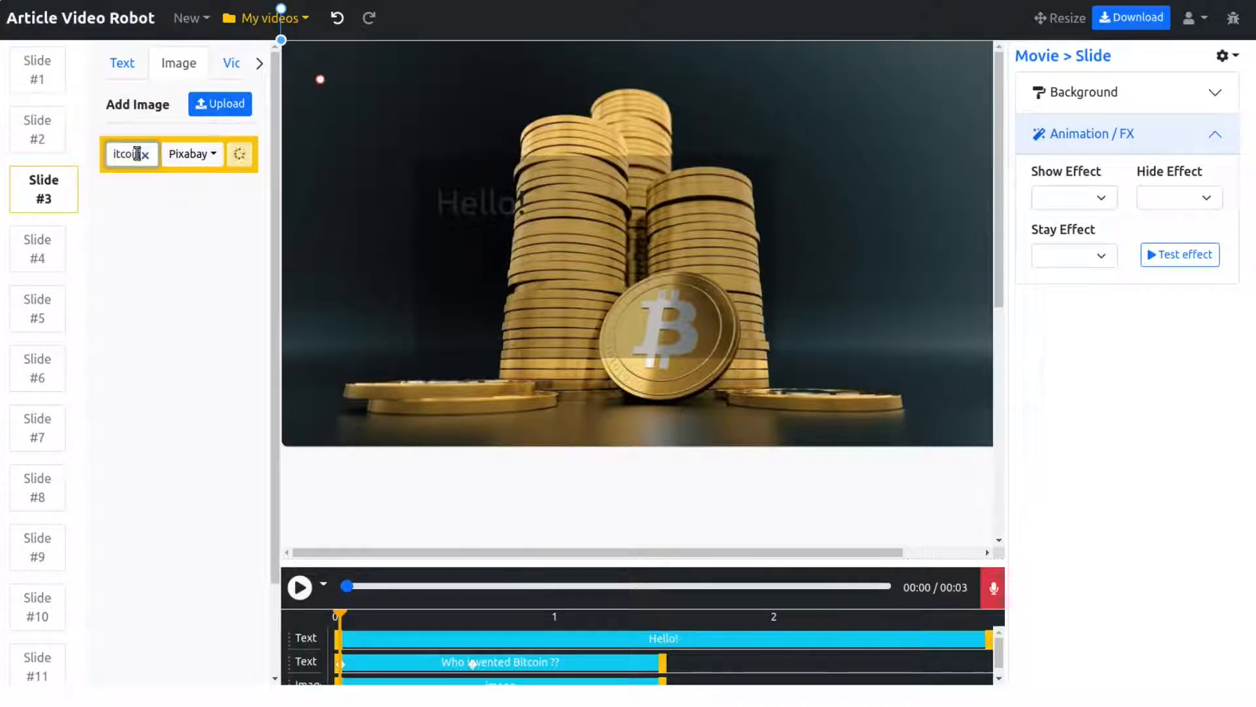
Step: Run the bitcoin image search and add the gold pickaxe mining video to slide 3
{"action": "left_click", "coordinate": [227, 154]}
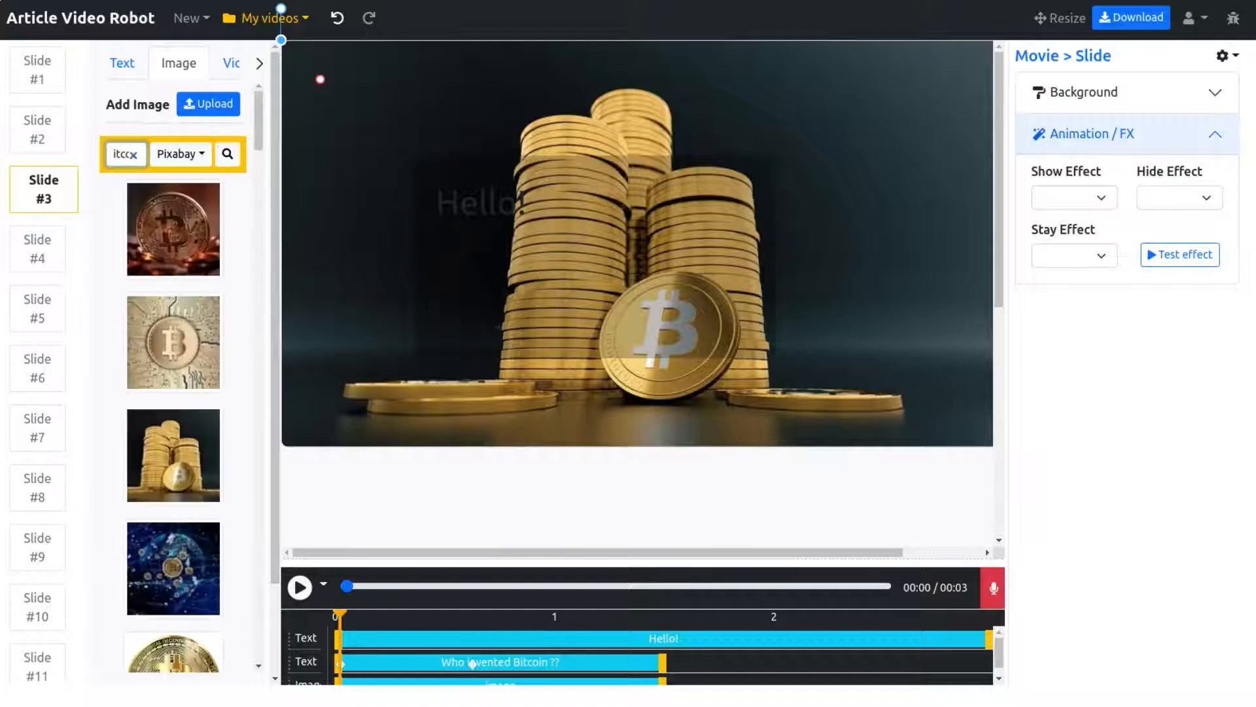
{"action": "mouse_move", "coordinate": [172, 342]}
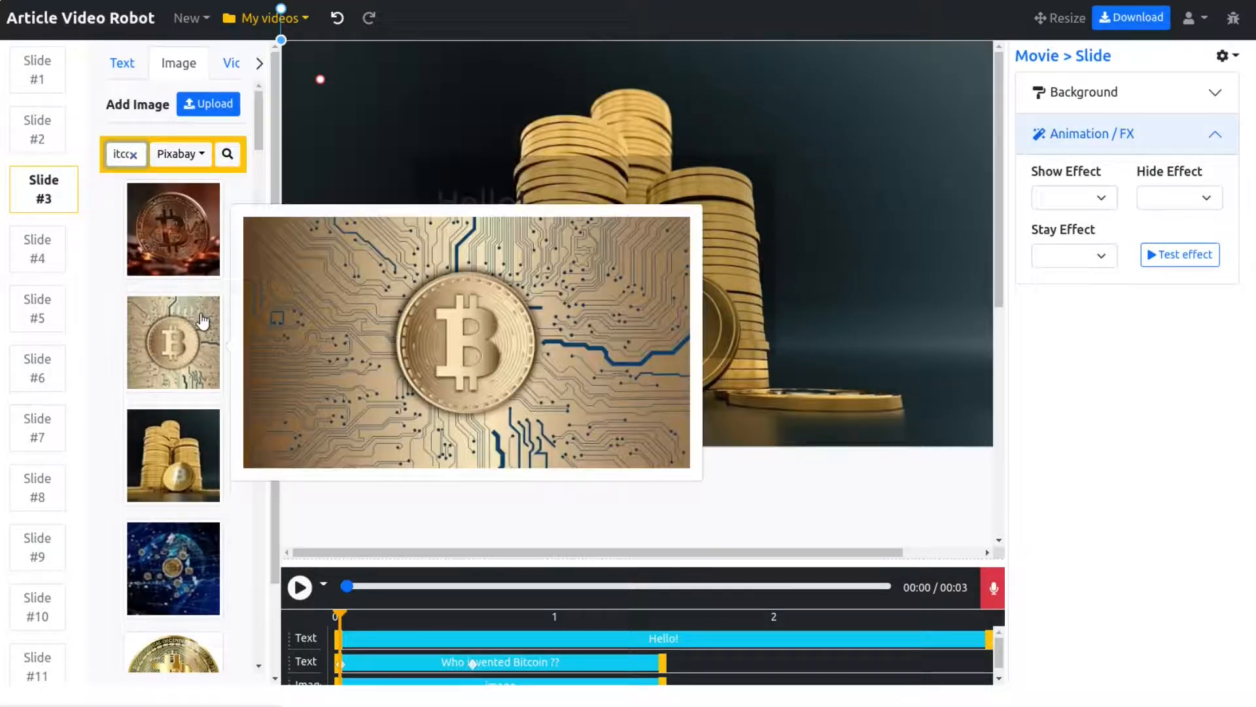
{"action": "left_click", "coordinate": [231, 64]}
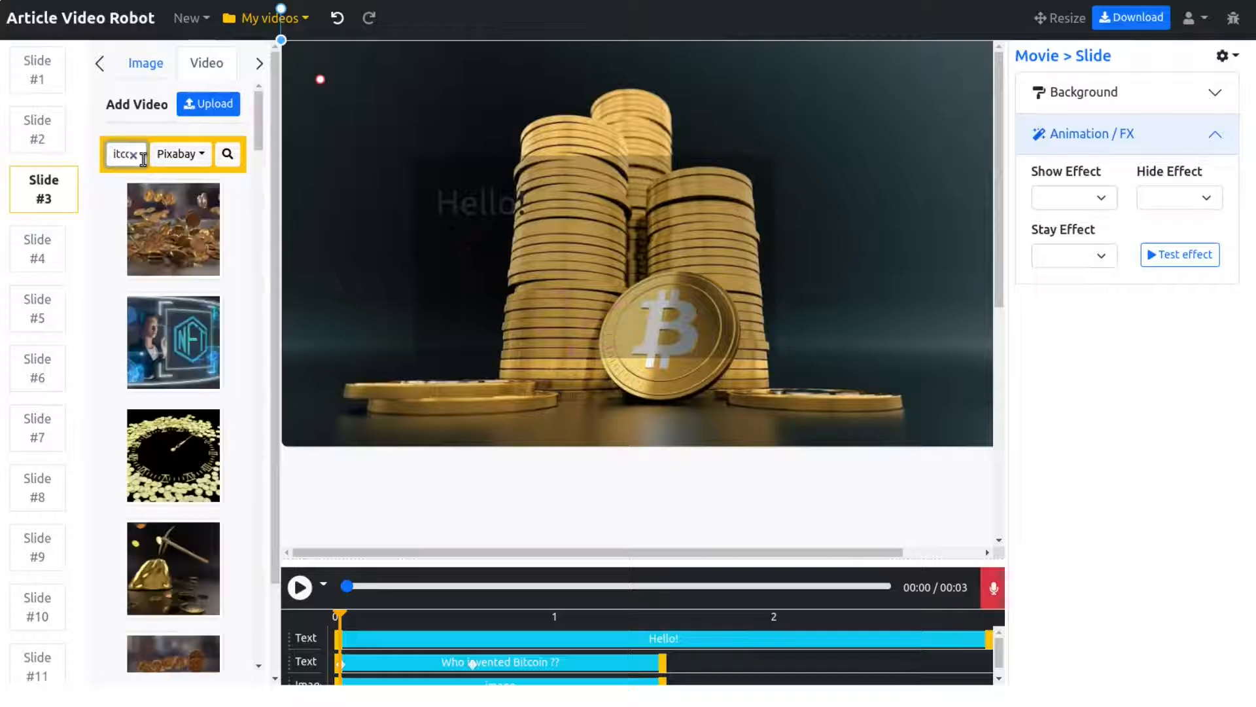
{"action": "mouse_move", "coordinate": [172, 454]}
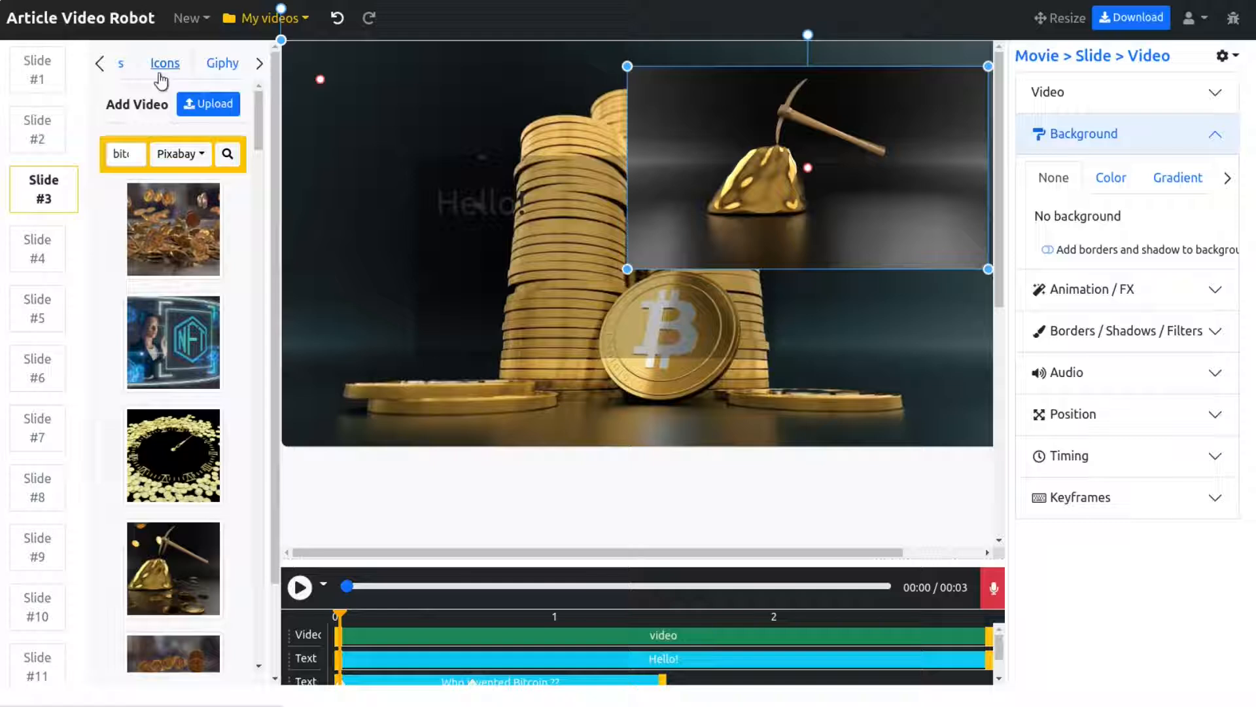
Step: Add the dancing office Giphy clip and drag it to the slide's top-left corner
{"action": "left_click", "coordinate": [222, 64]}
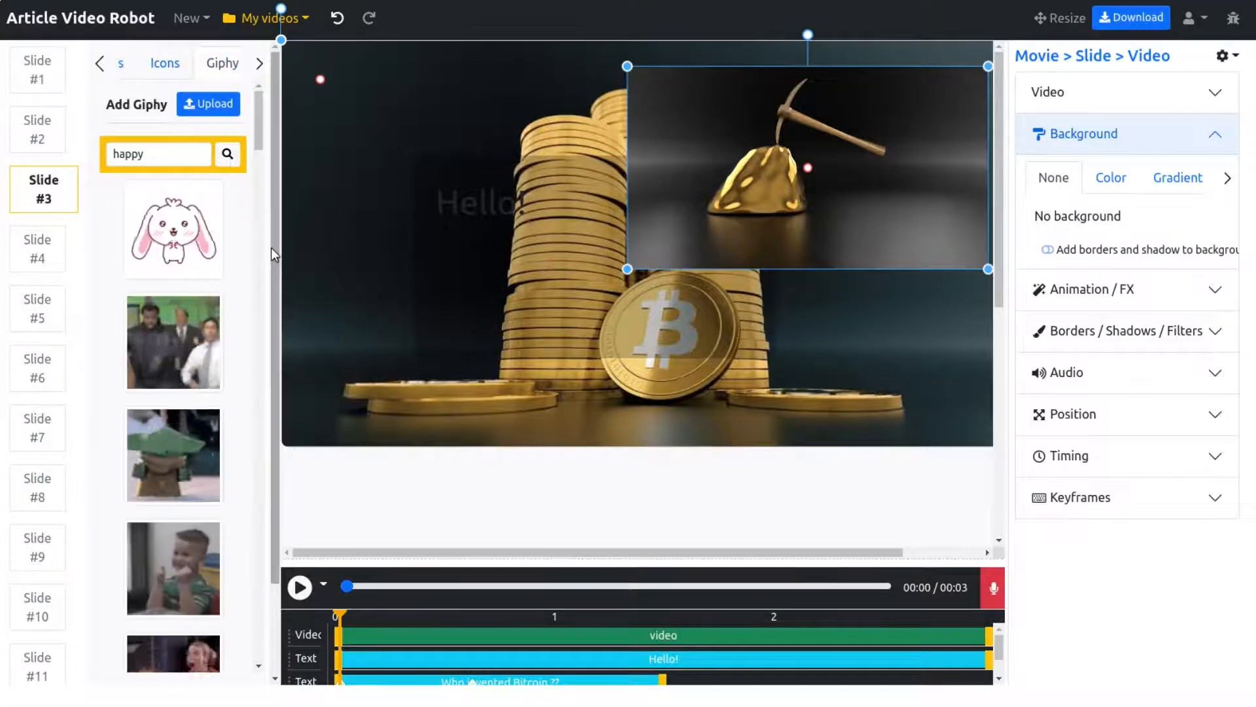
{"action": "left_click", "coordinate": [172, 342]}
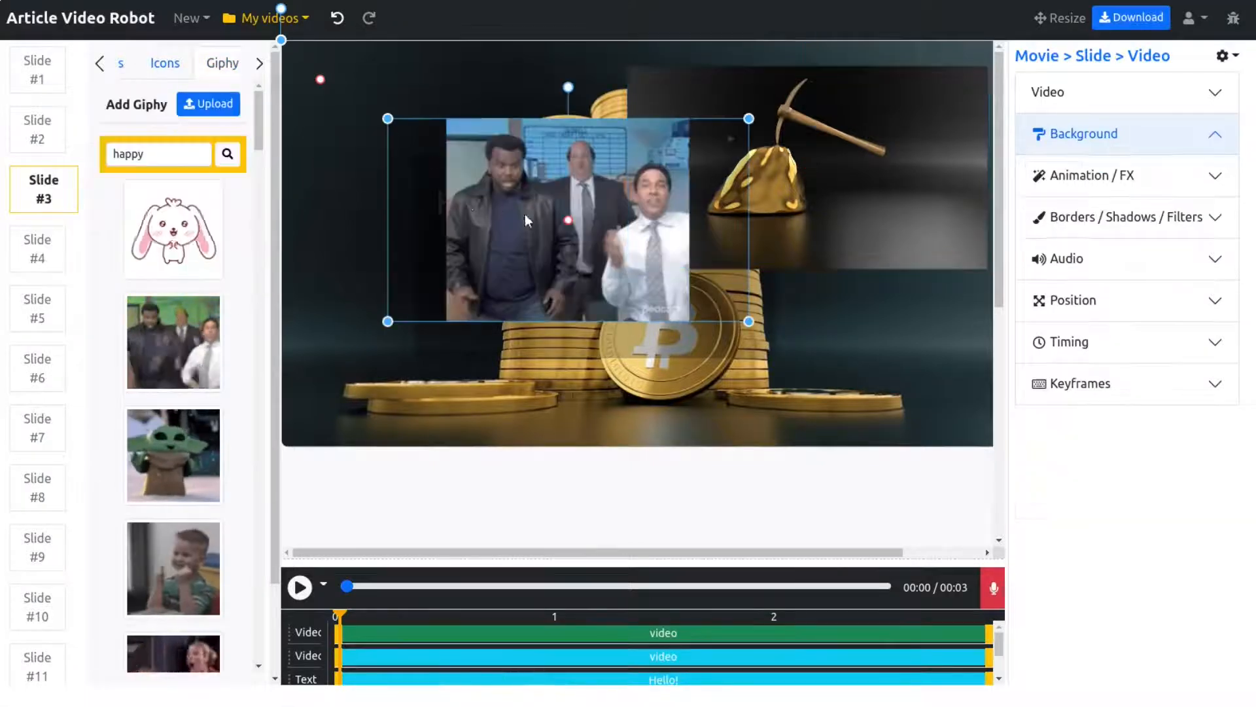
{"action": "left_click", "coordinate": [300, 586]}
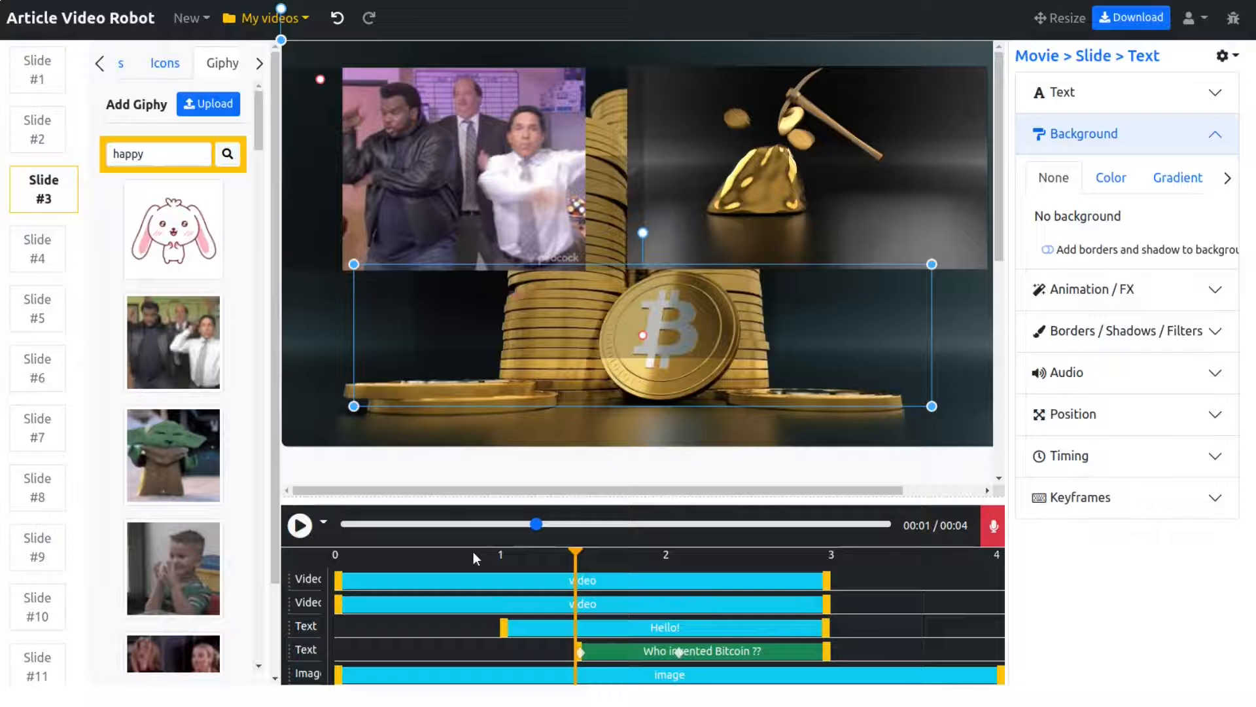
Step: Change the slide 3 question caption to 'When was Bitcoin invented?'
{"action": "left_click", "coordinate": [300, 525]}
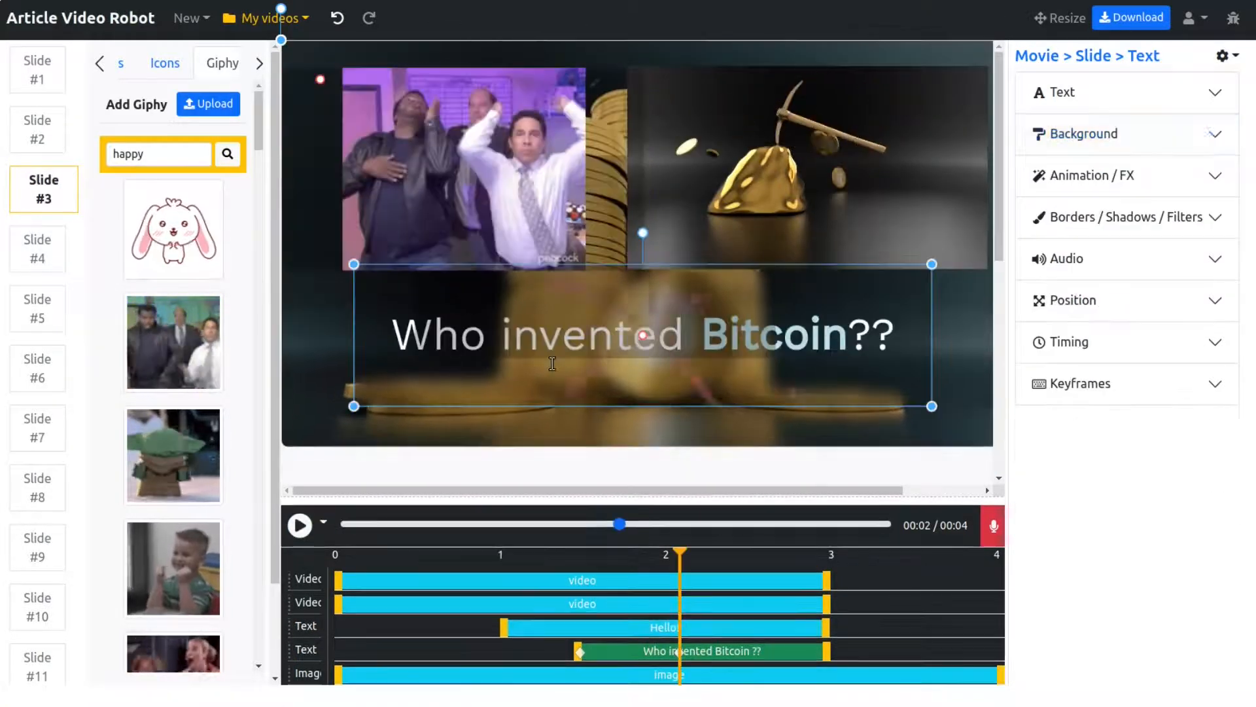
{"action": "left_click", "coordinate": [1063, 92]}
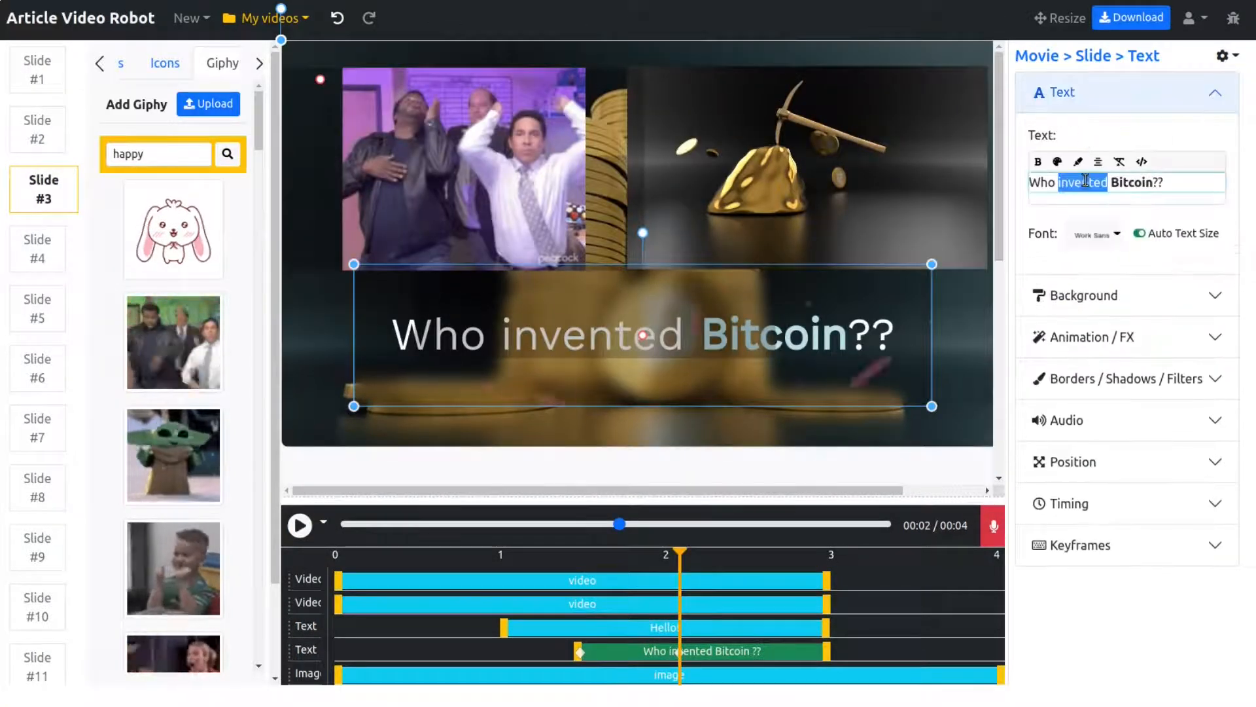
{"action": "type", "text": "When was Bitcoin"}
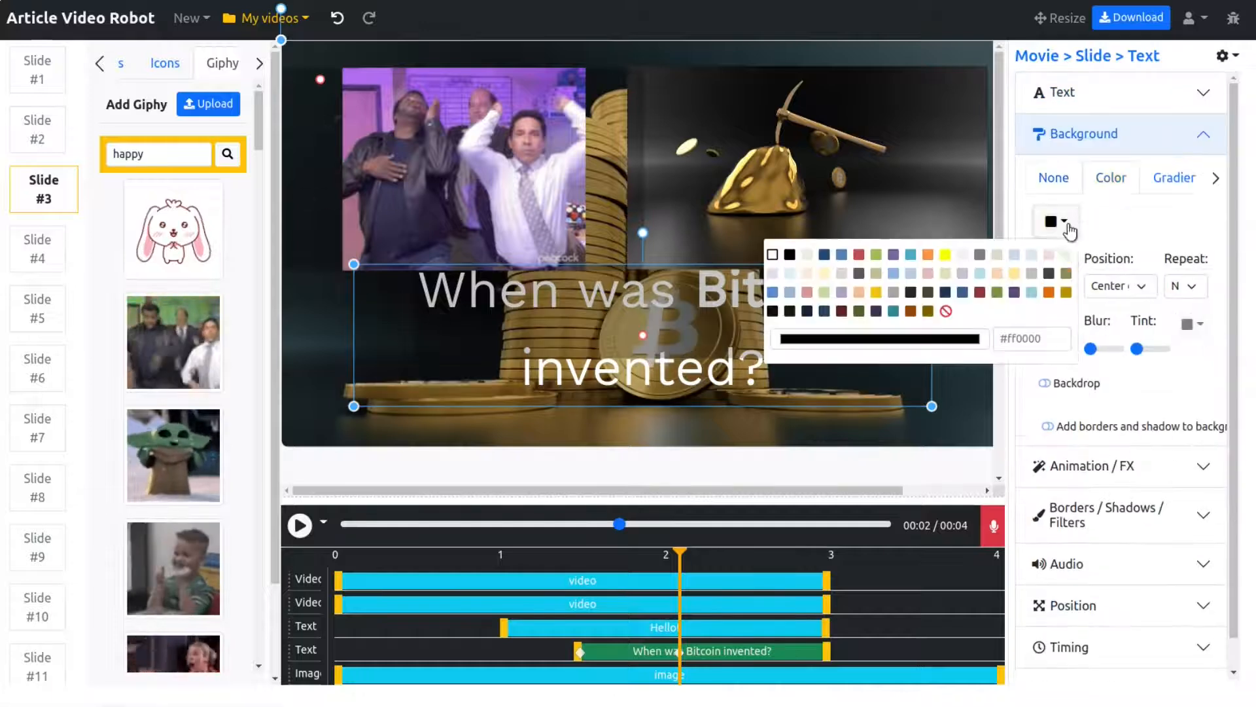
Step: Set the caption background to yellow and review its border, shadow and audio settings
{"action": "left_click", "coordinate": [955, 253]}
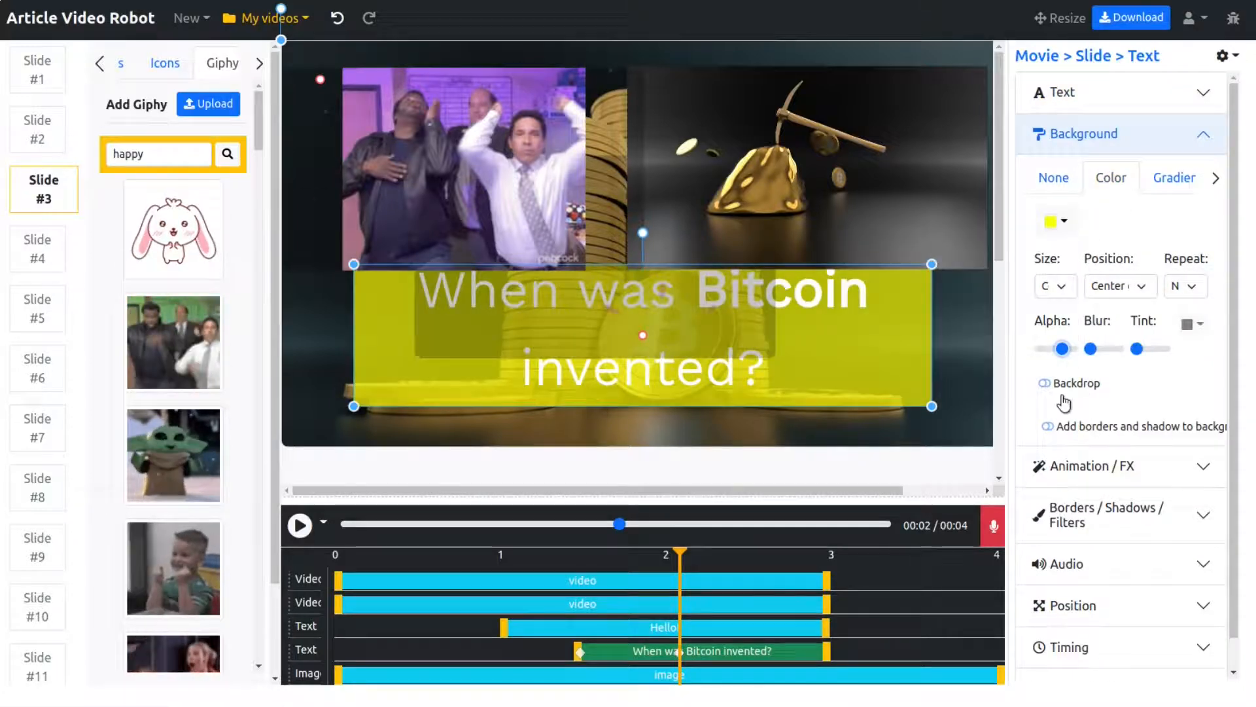
{"action": "left_click", "coordinate": [1045, 382]}
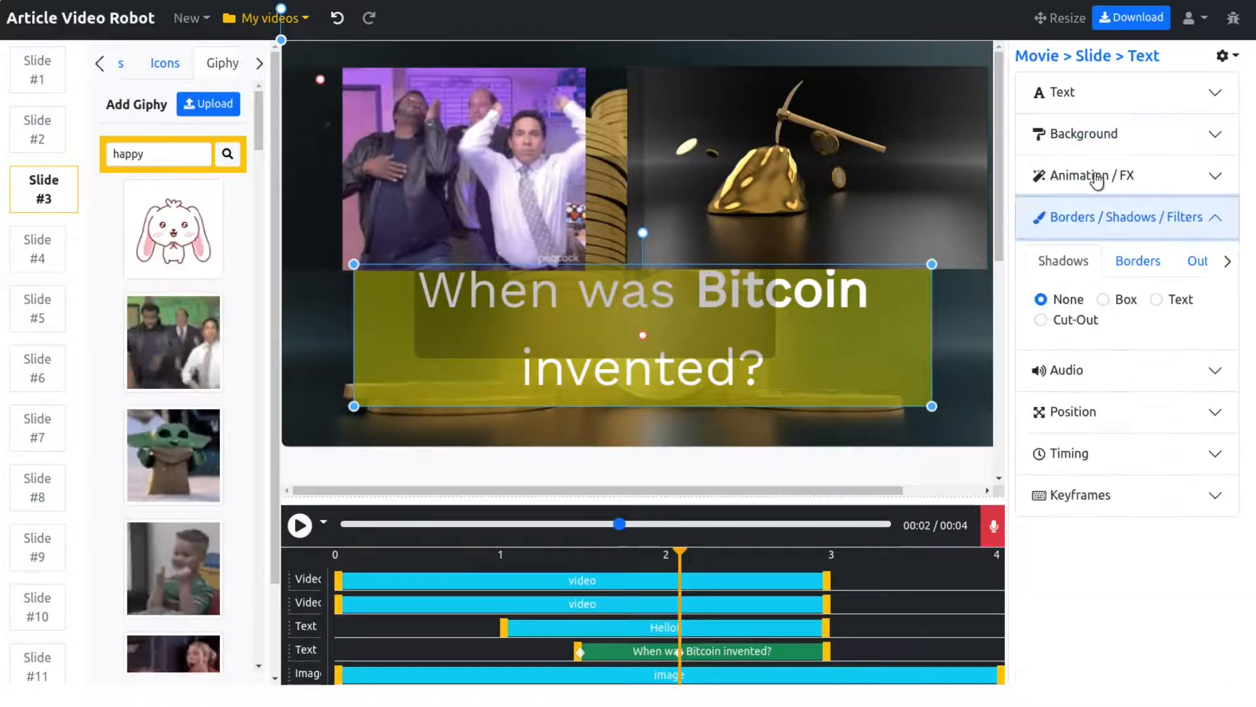
{"action": "left_click", "coordinate": [1080, 175]}
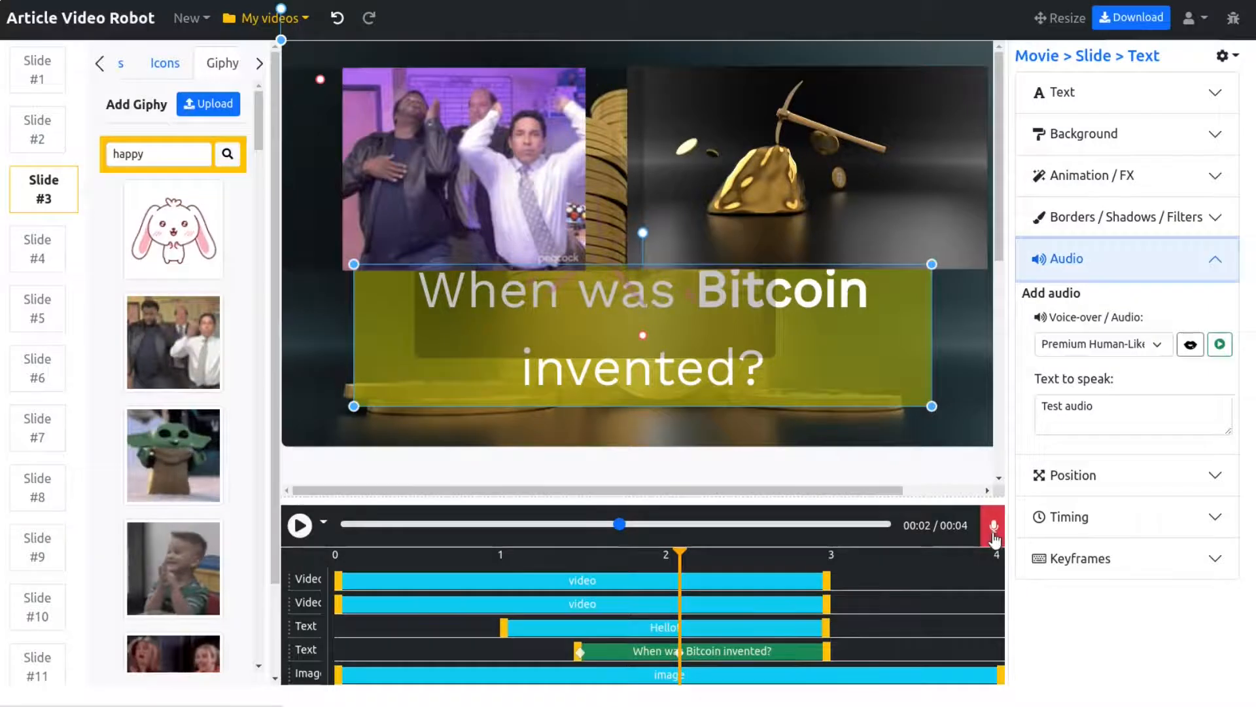
Step: Show the caption's keyframes, then open the Movie settings with background music at 30%
{"action": "left_click", "coordinate": [1075, 397]}
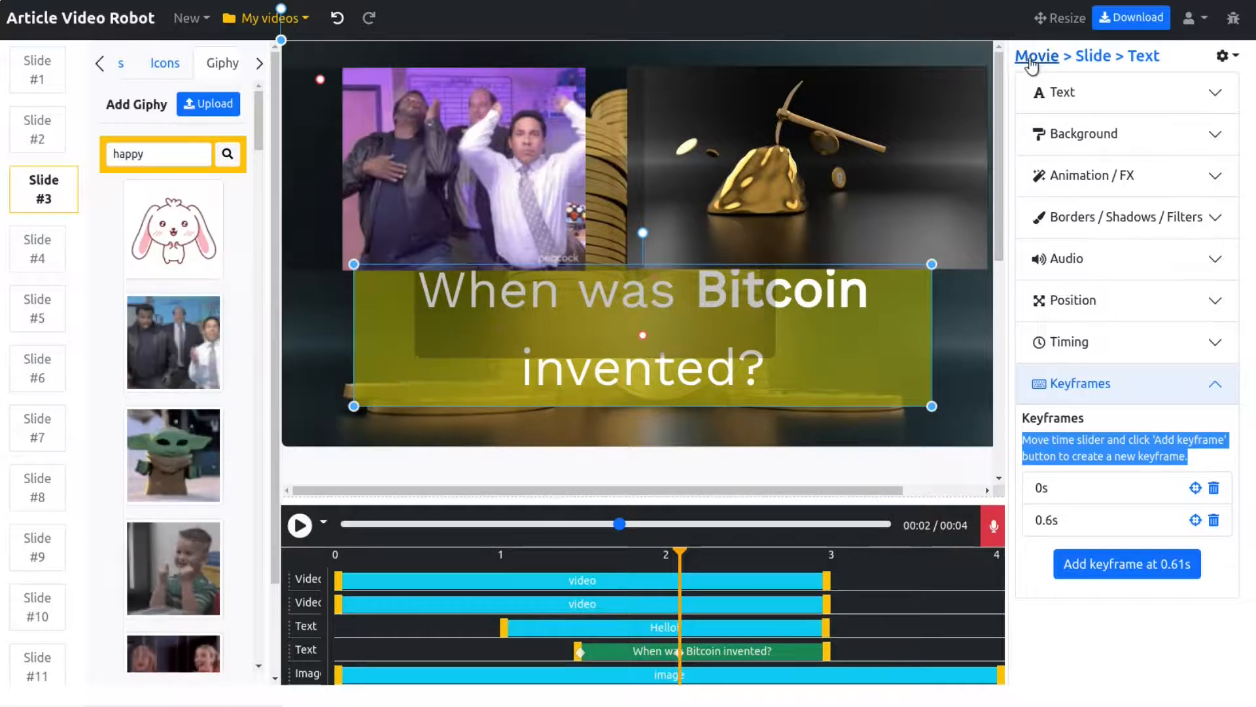
{"action": "left_click", "coordinate": [37, 70]}
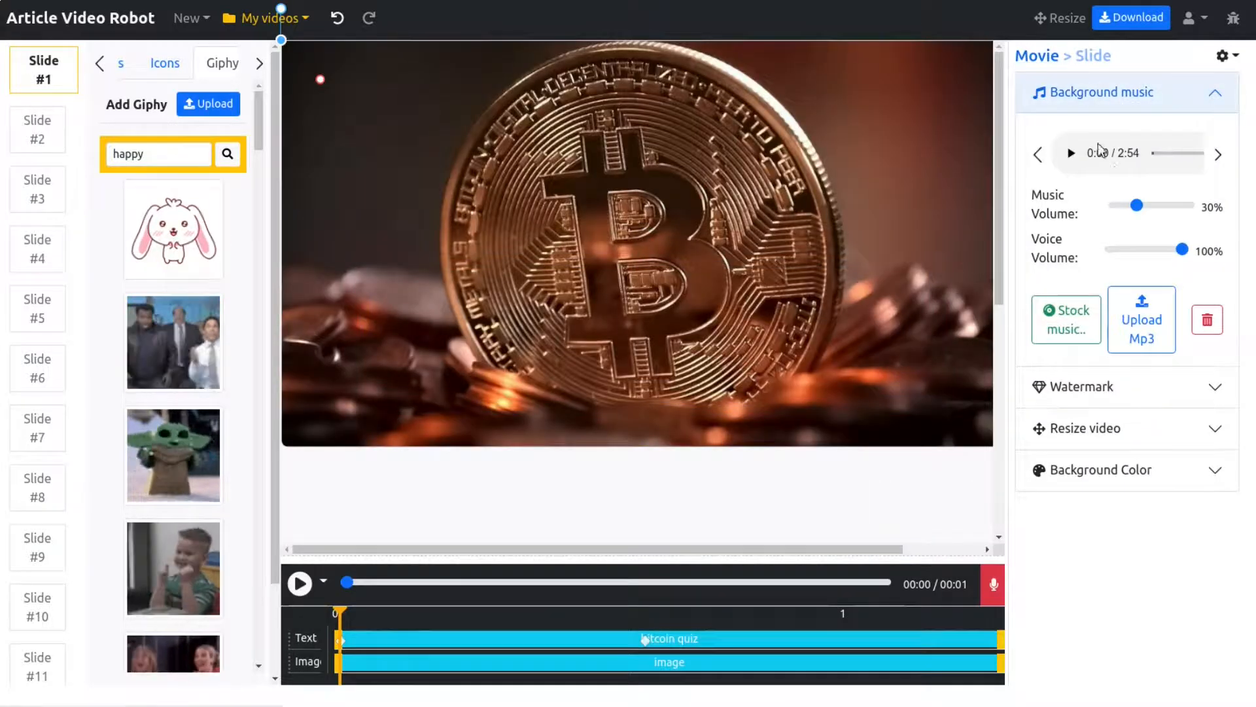
Step: Review the movie's background colour, watermark and 16:9 resize settings
{"action": "left_click", "coordinate": [1124, 91]}
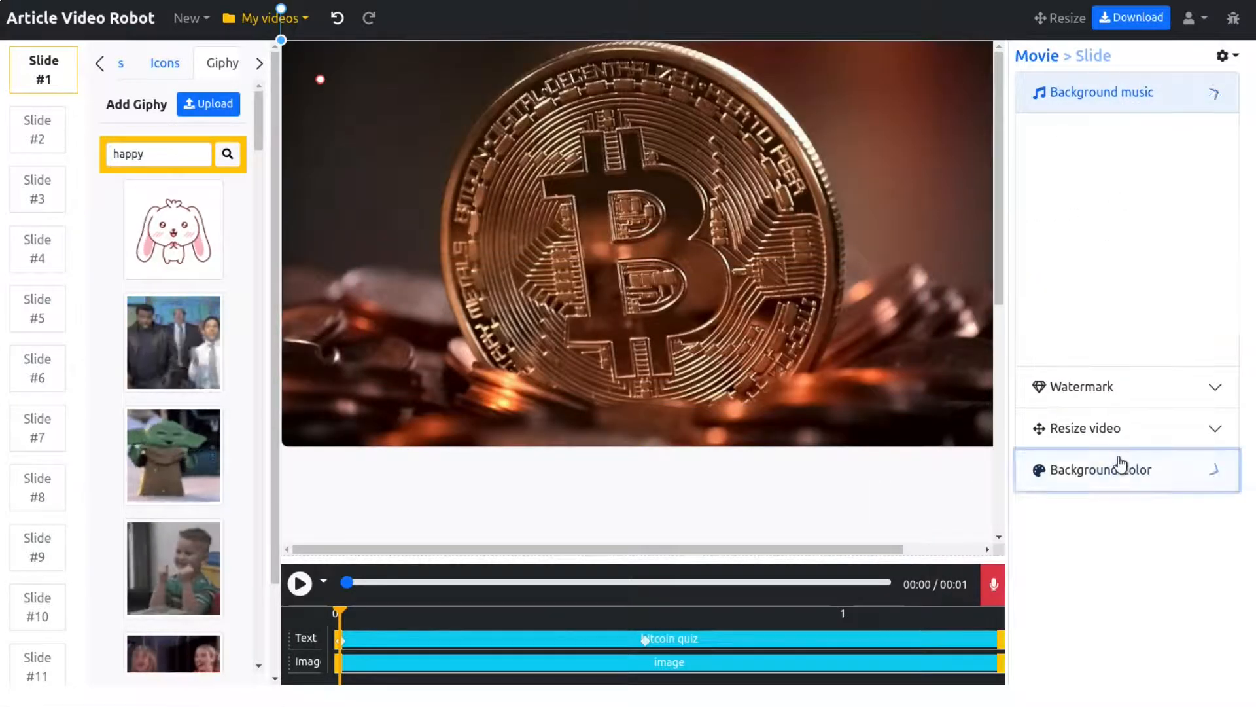
{"action": "left_click", "coordinate": [1099, 470]}
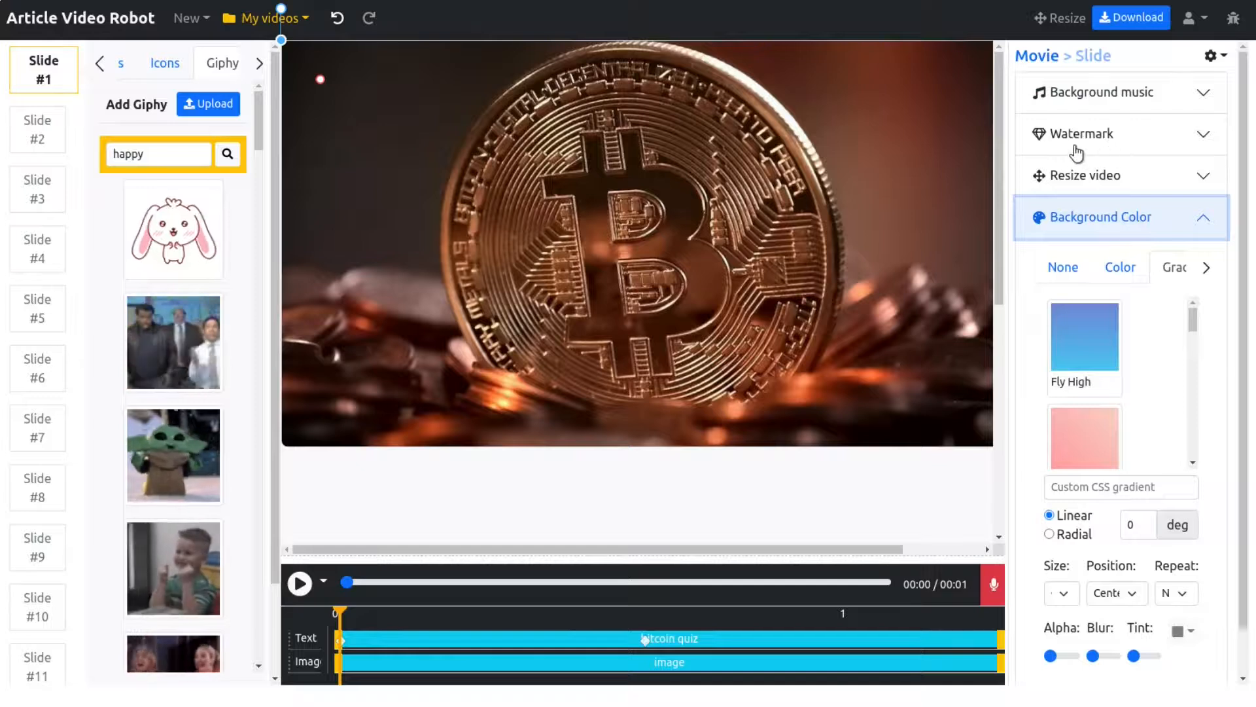
{"action": "left_click", "coordinate": [1083, 133]}
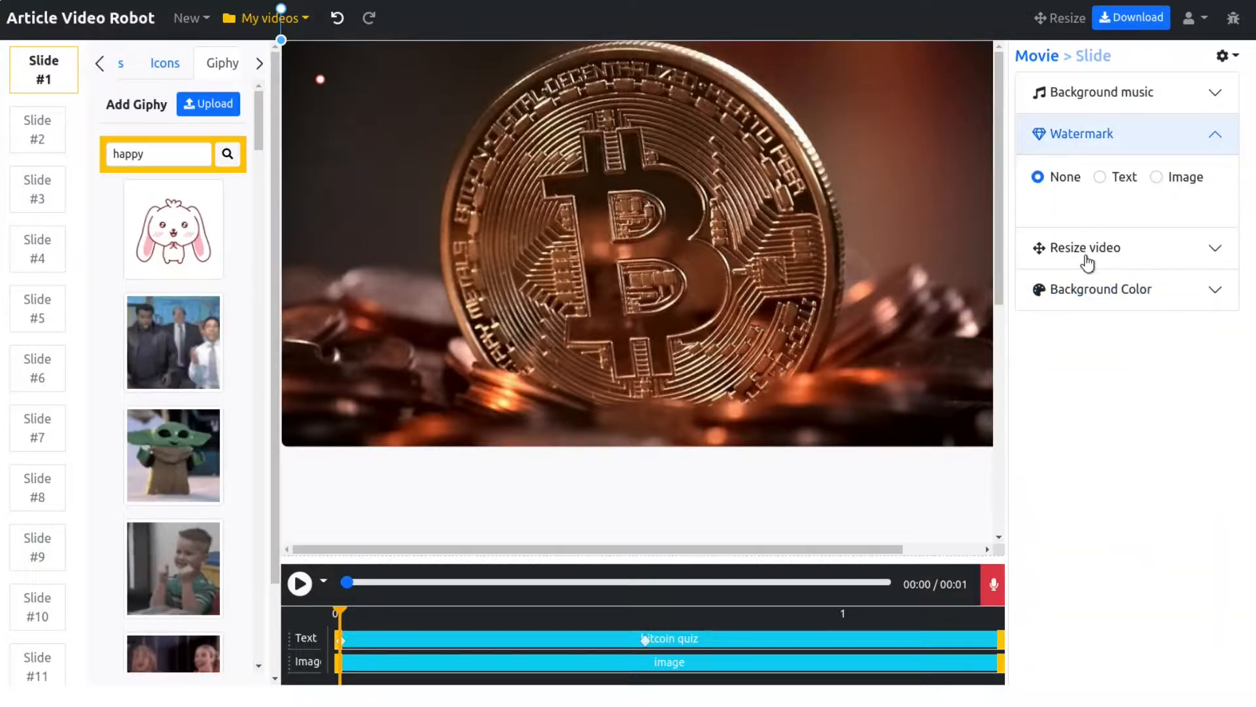
{"action": "left_click", "coordinate": [1085, 247]}
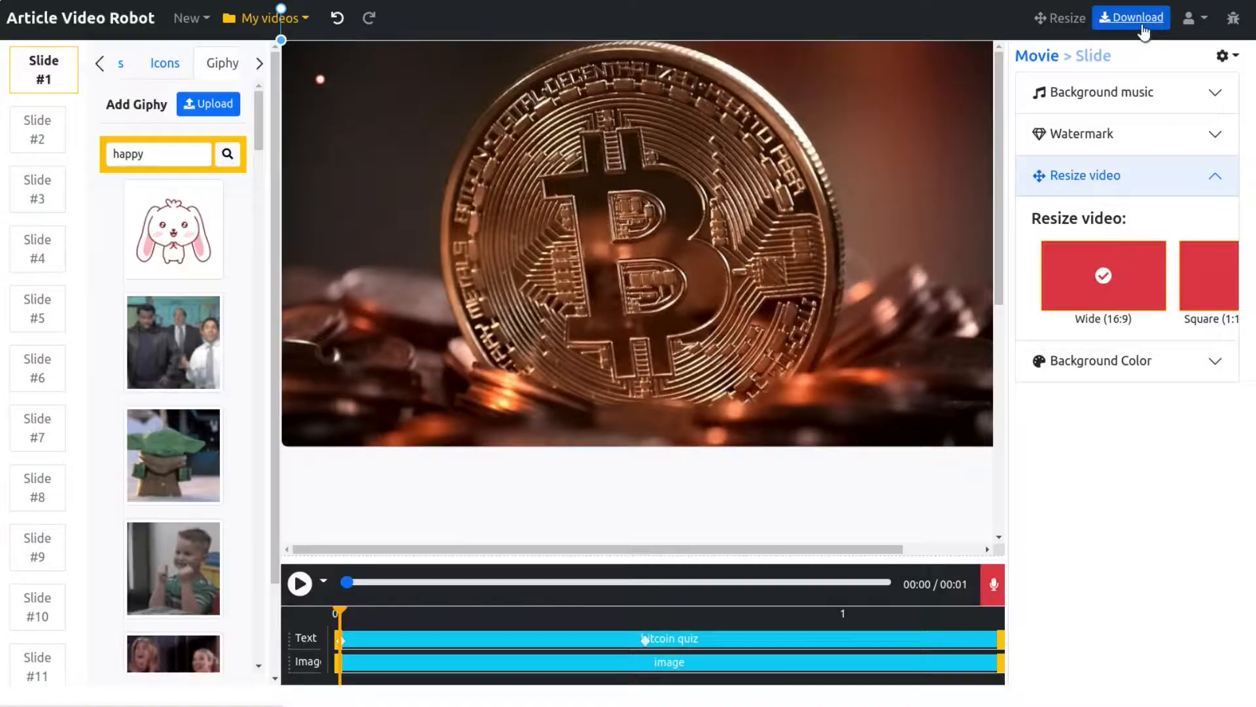
Step: Open the Publish video dialog offering MP4 download, auto-publishing or embedding
{"action": "left_click", "coordinate": [1131, 17]}
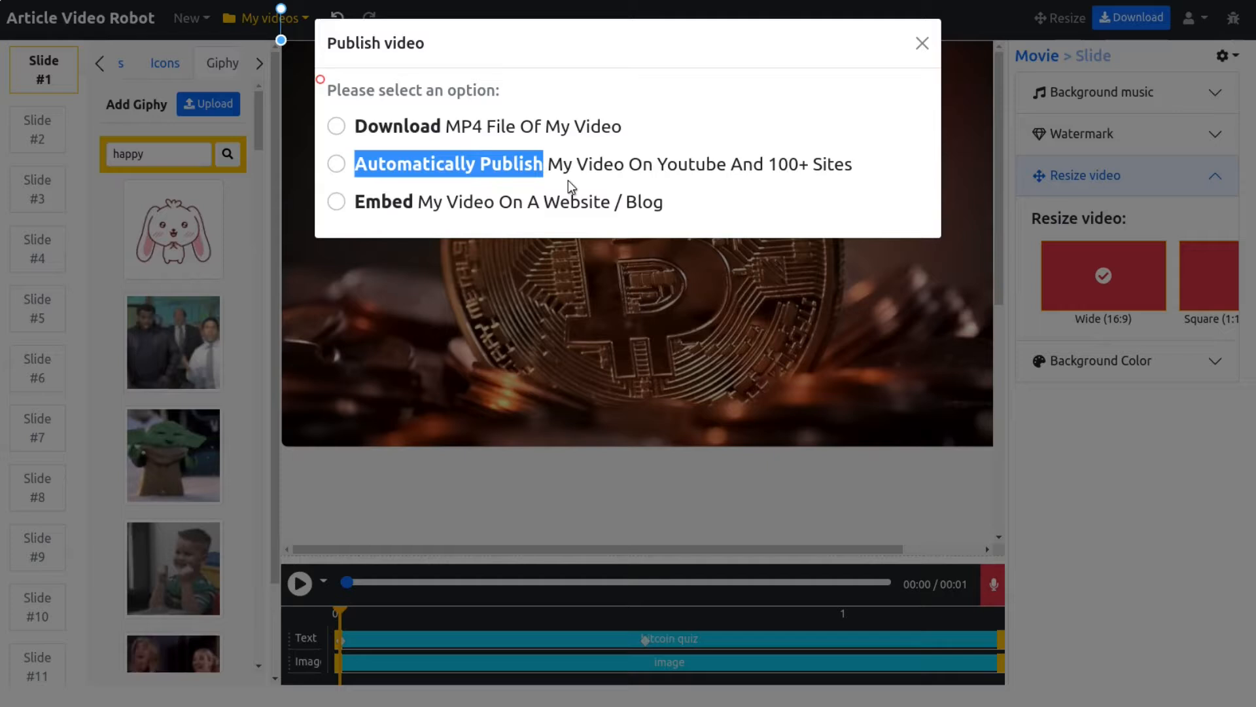
{"action": "mouse_move", "coordinate": [308, 176]}
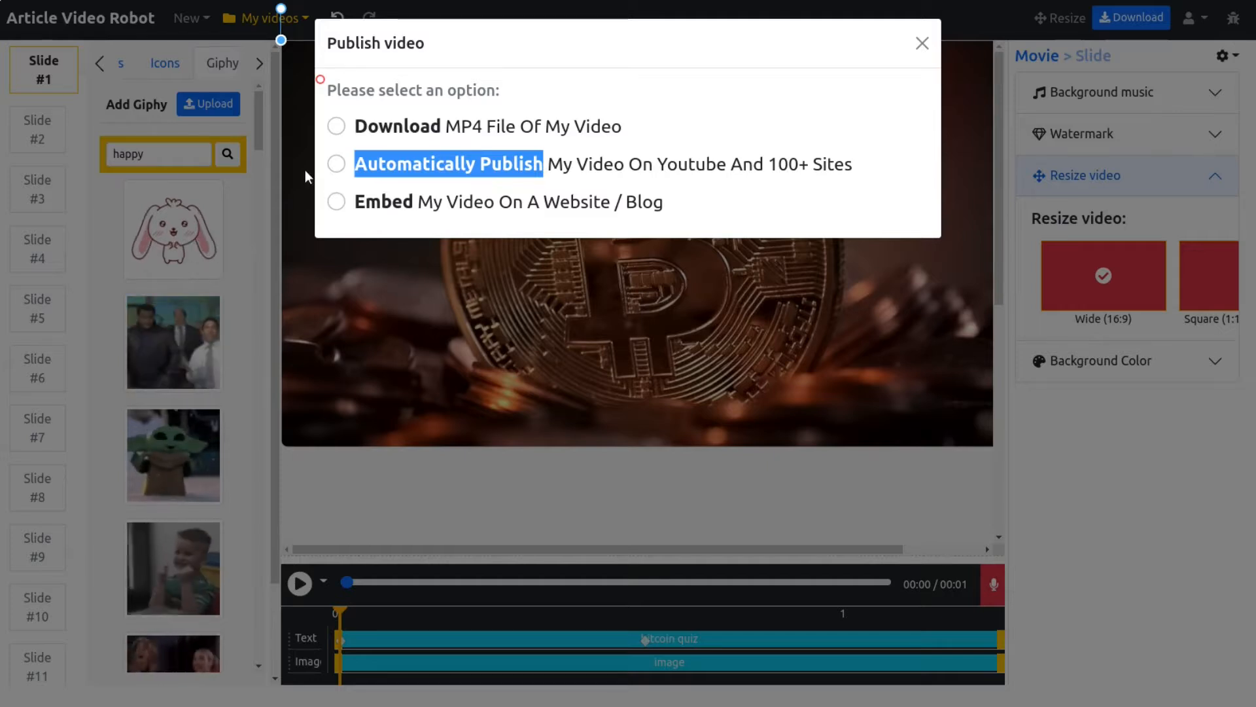